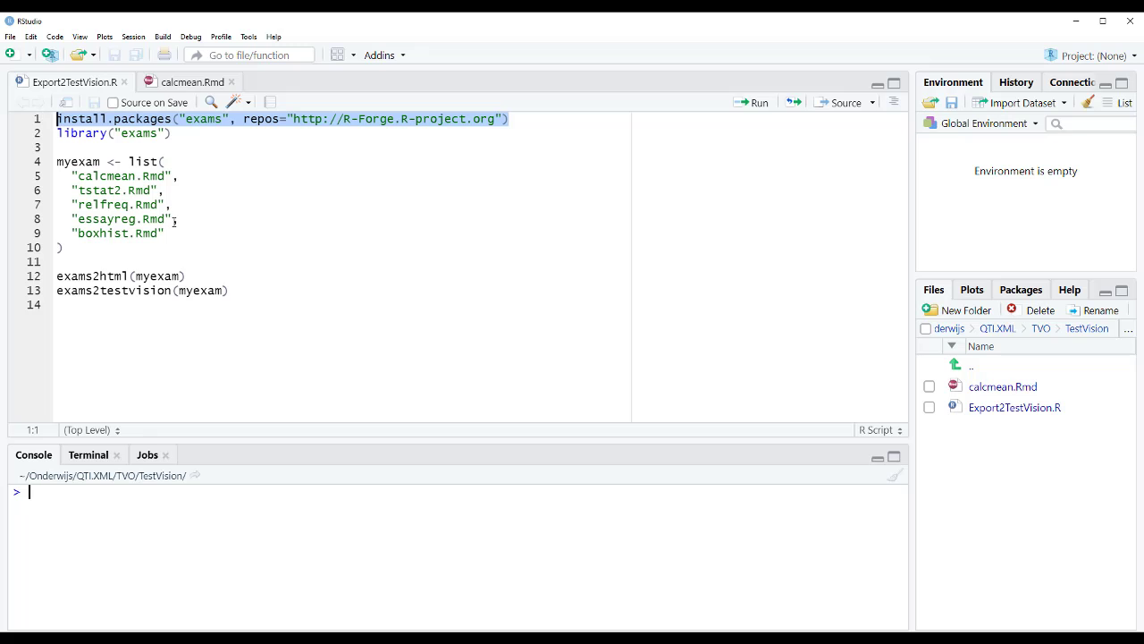
# Install and load the exams package, then define the myexam list of five exercise files.
pyautogui.click(758, 102)
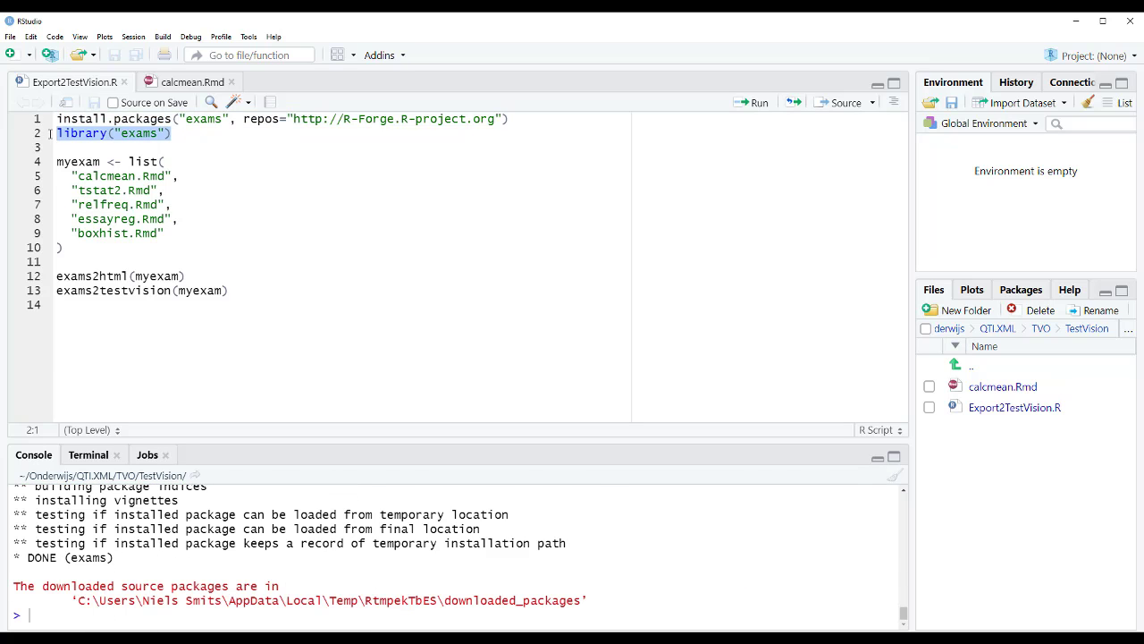
pyautogui.click(758, 102)
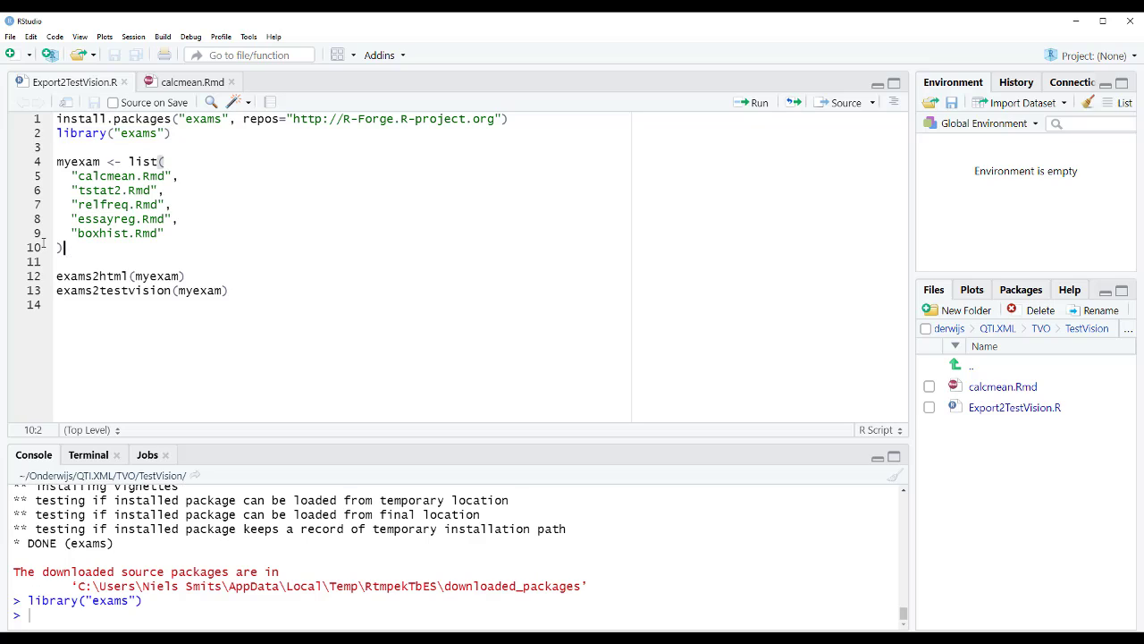
pyautogui.moveTo(57, 161); pyautogui.dragTo(64, 246)
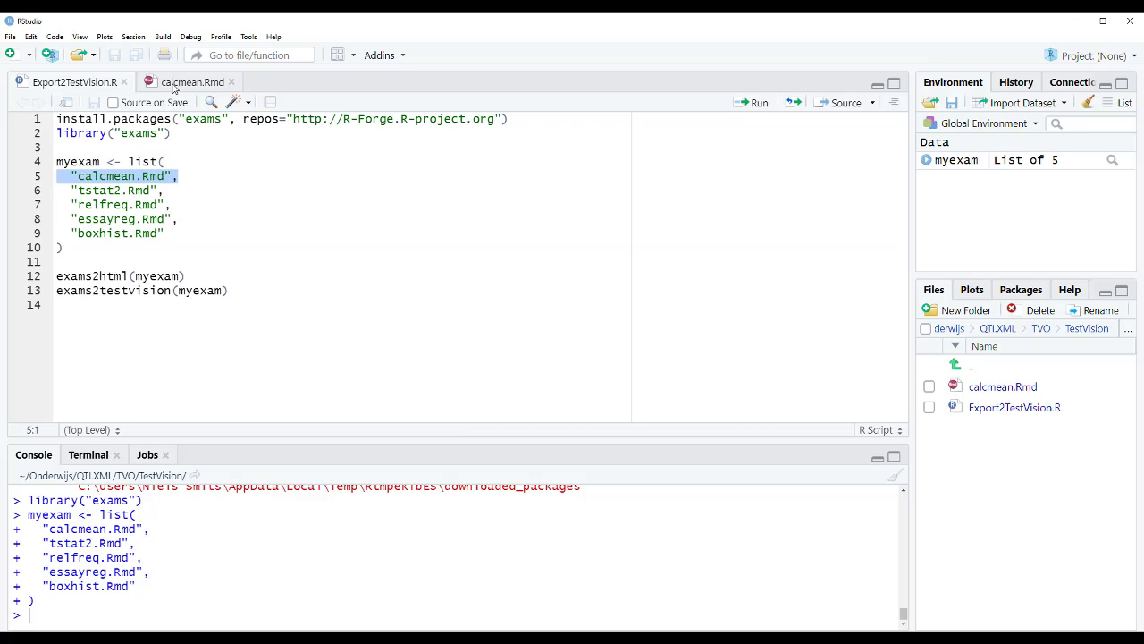
# Inspect the table-building code chunk in calcmean.Rmd and return to the export script.
pyautogui.click(190, 82)
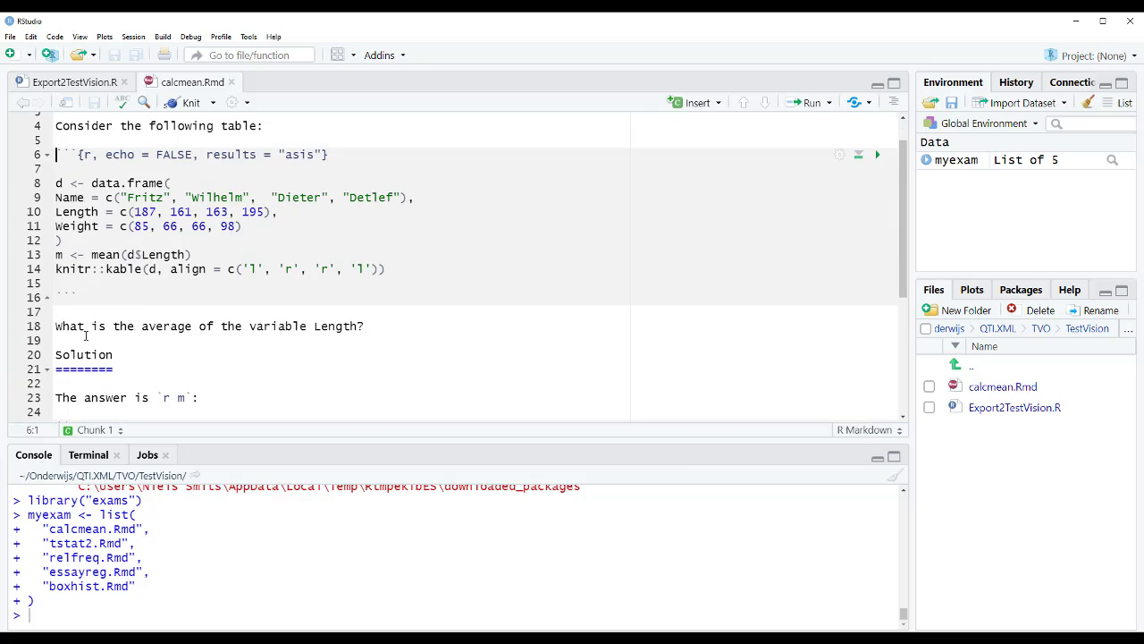
pyautogui.moveTo(56, 182); pyautogui.dragTo(72, 297)
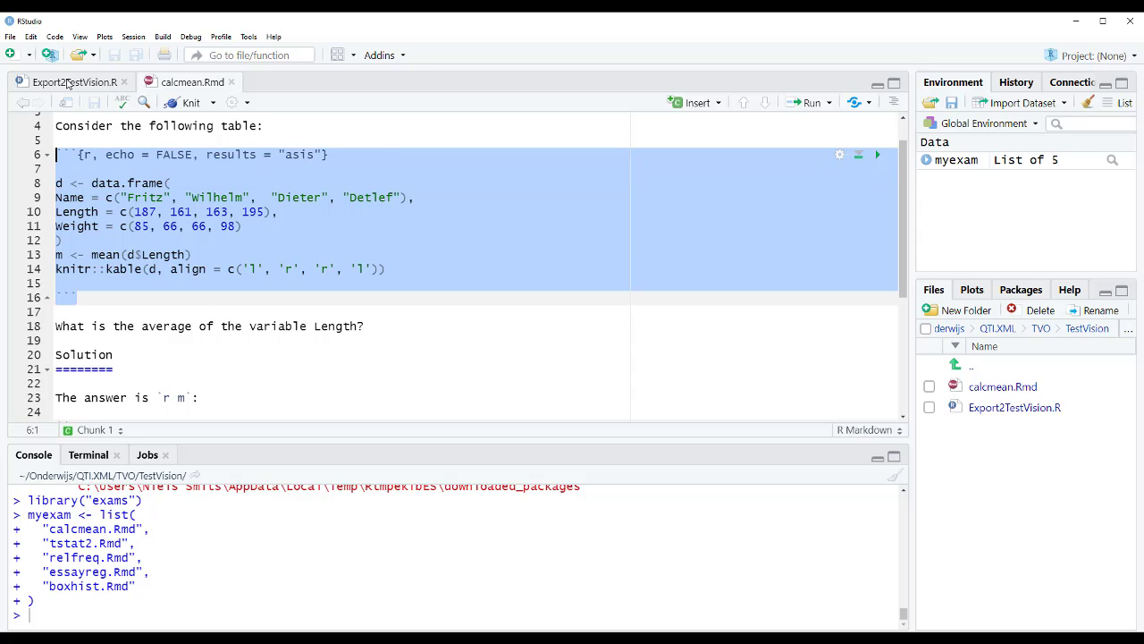
pyautogui.moveTo(75, 82)
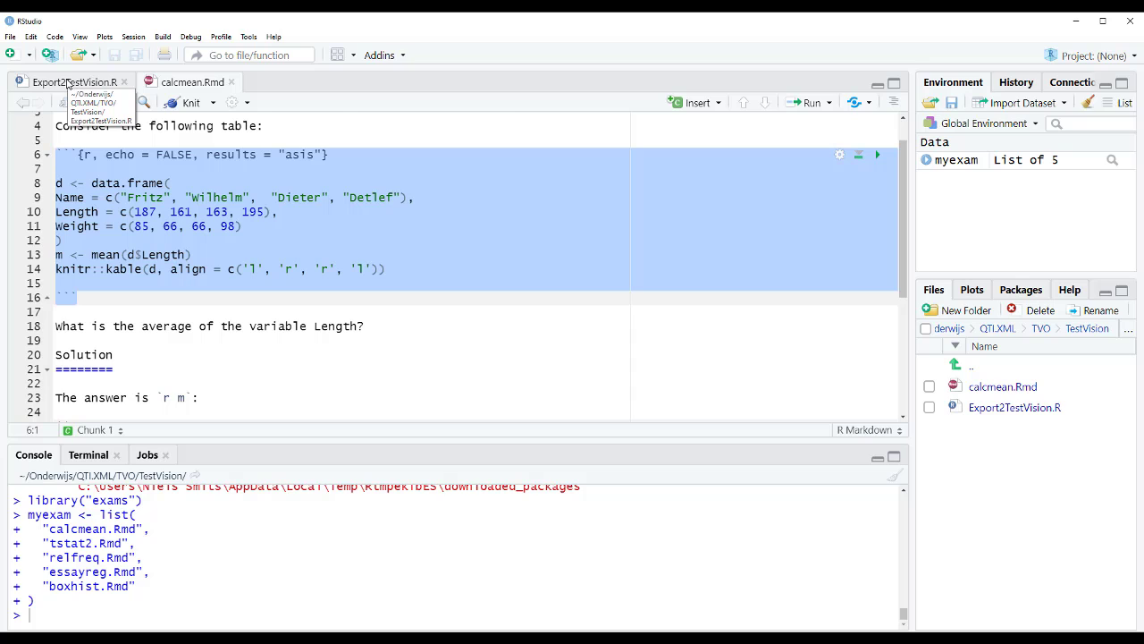
pyautogui.click(72, 82)
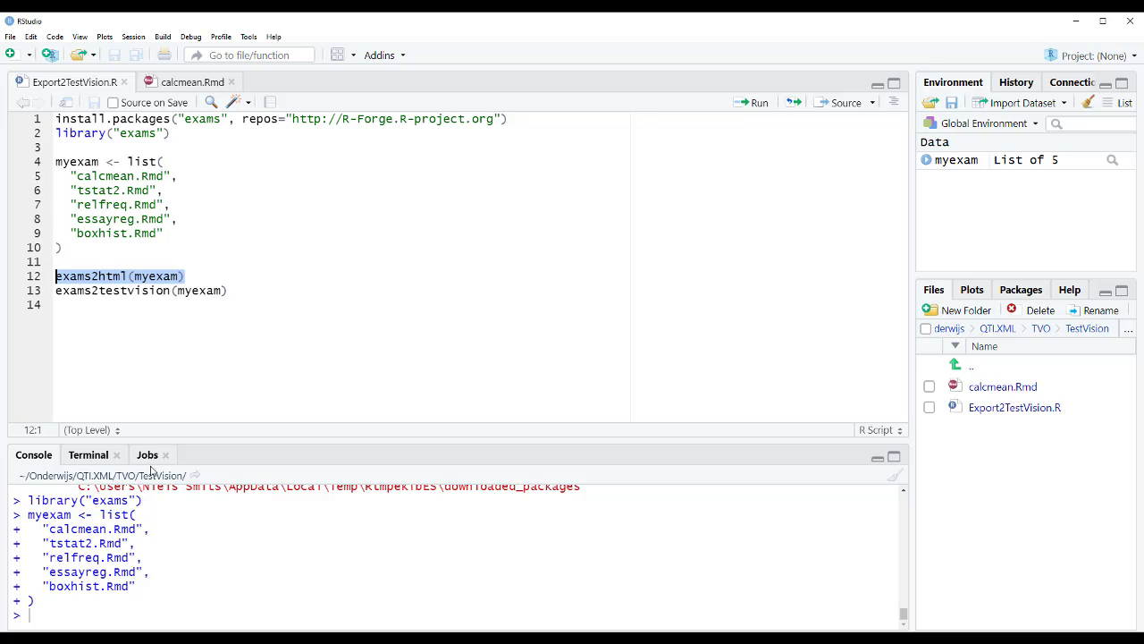
# Render myexam with exams2html and scroll through the questions and solutions in Firefox.
pyautogui.click(758, 102)
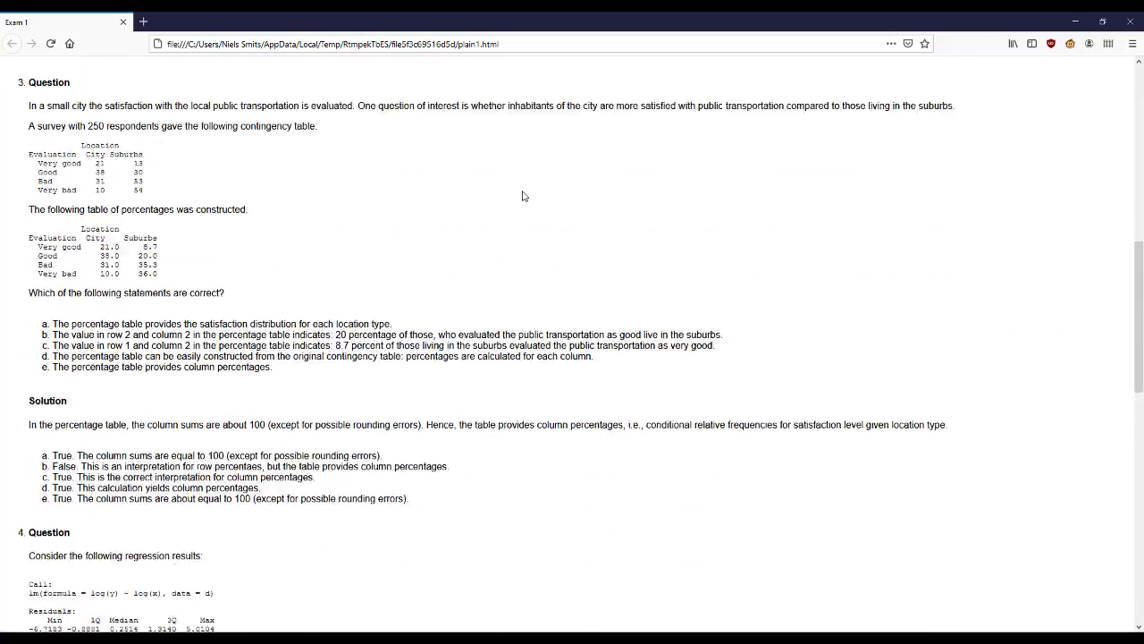
pyautogui.scroll(-3)
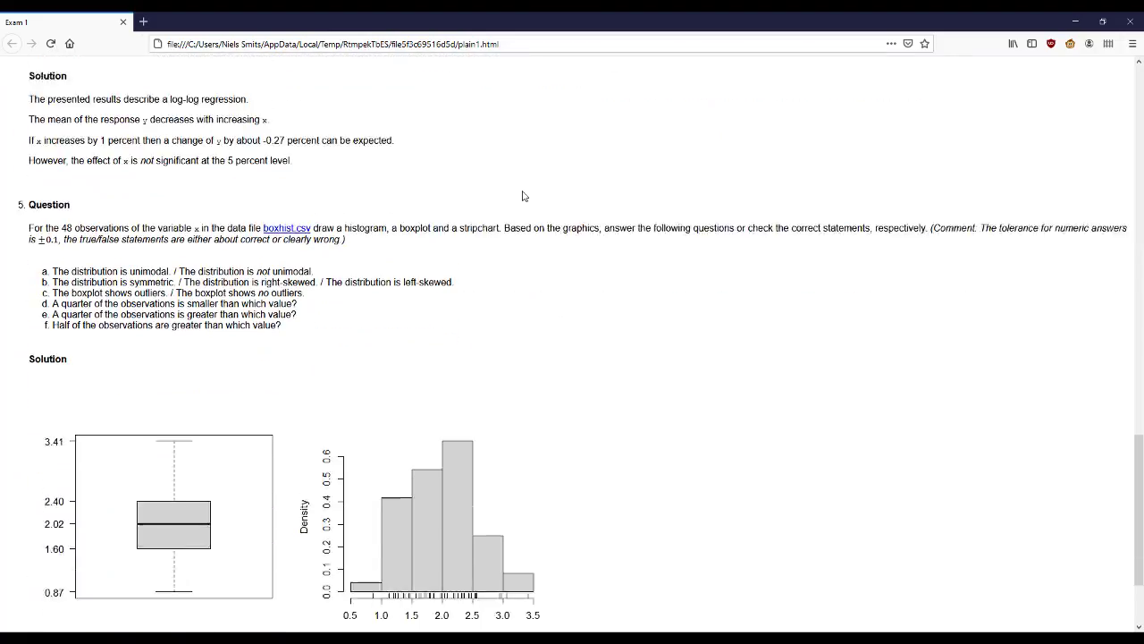
pyautogui.scroll(-3)
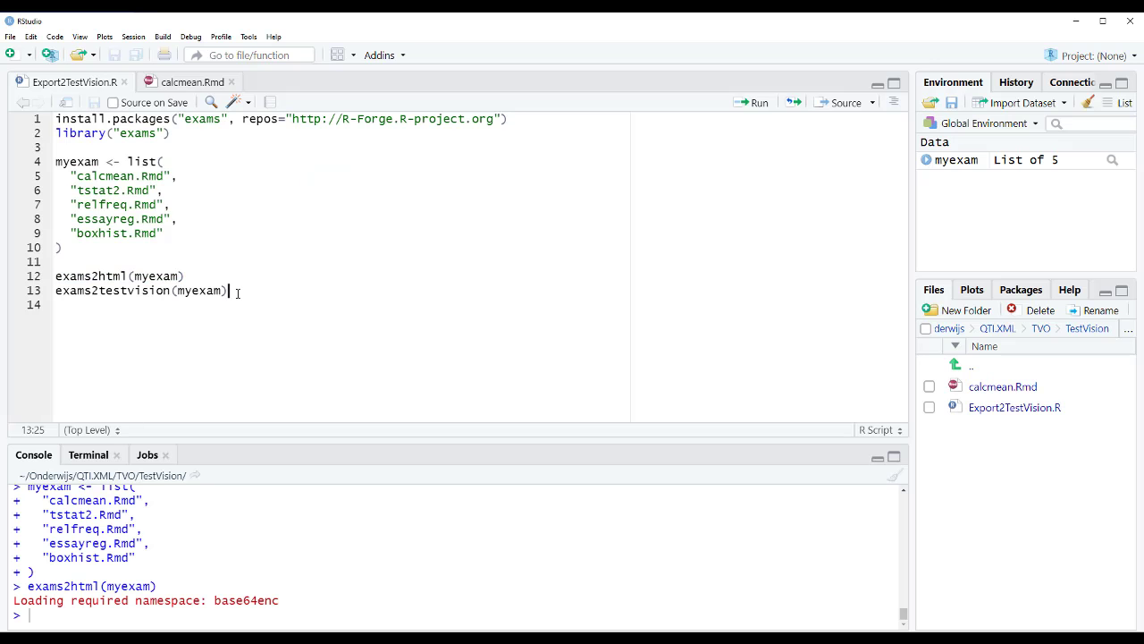
# Run exams2testvision(myexam) to produce testvision.zip in the project folder.
pyautogui.tripleClick(139, 290)
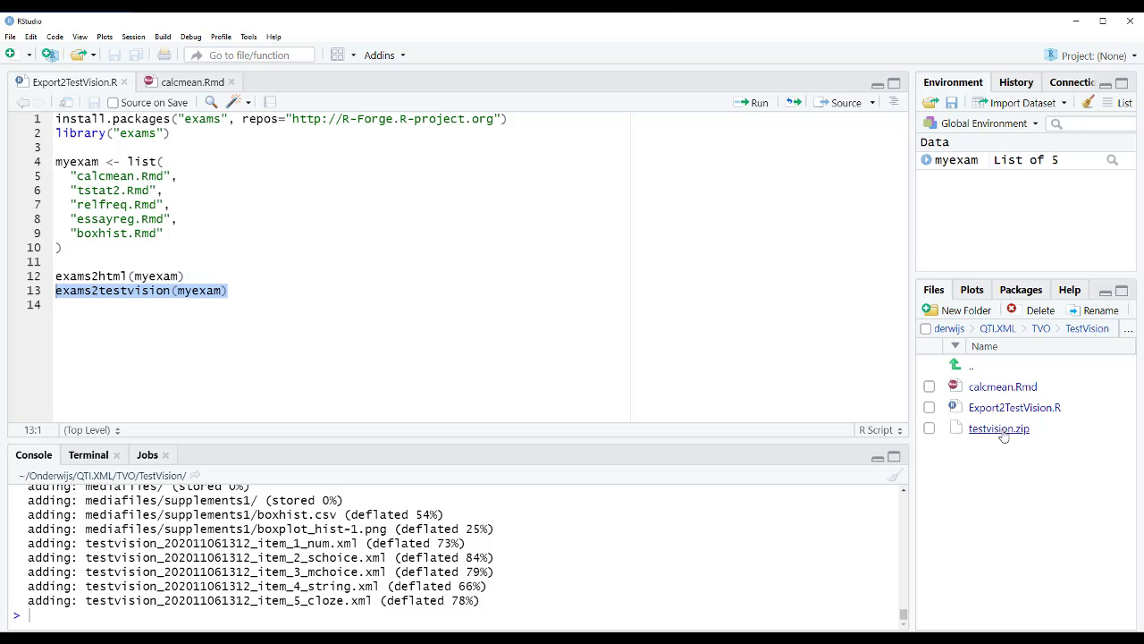
# View testvision.zip in 7-Zip: the mediafiles folder and five item XML files.
pyautogui.doubleClick(997, 430)
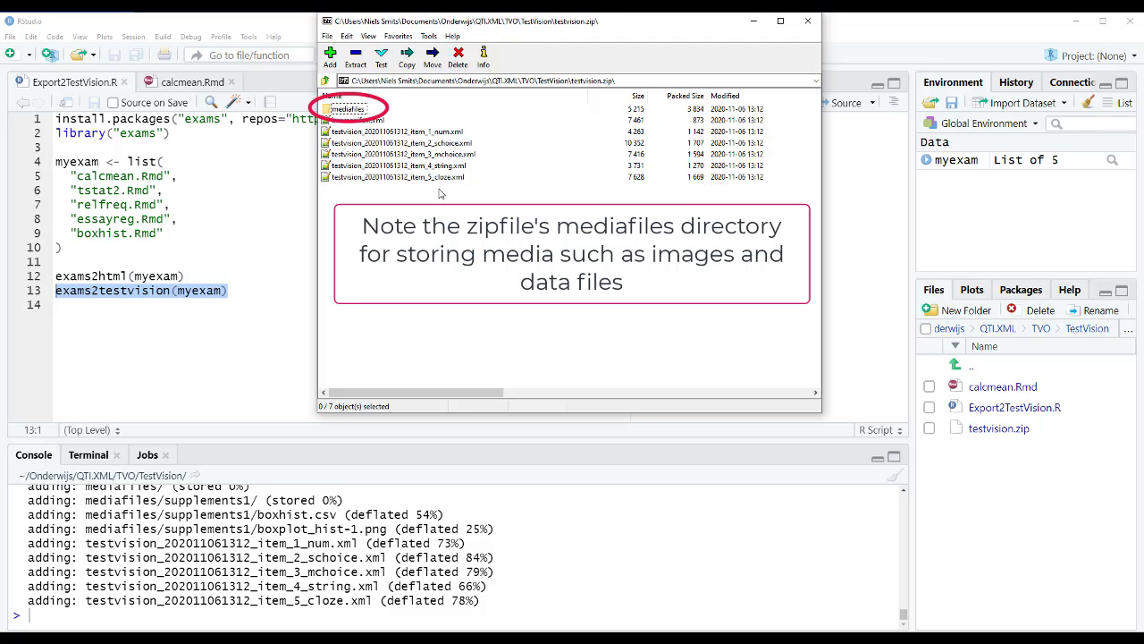
pyautogui.moveTo(454, 316)
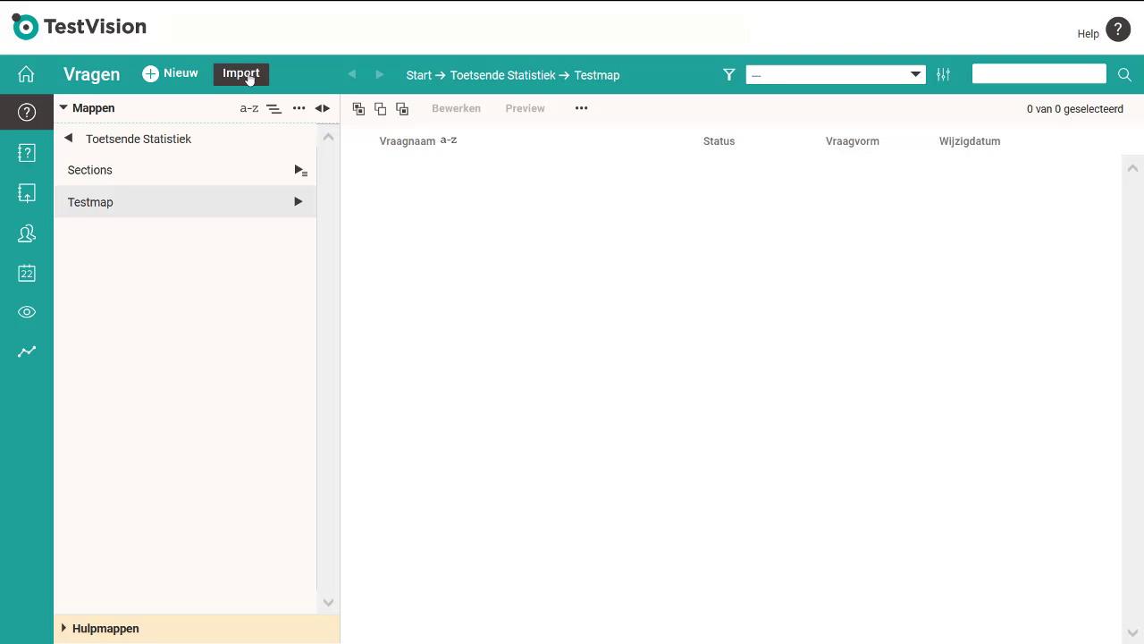
# Import testvision.zip into Testmap with Minder strikte import controle ticked.
pyautogui.click(240, 74)
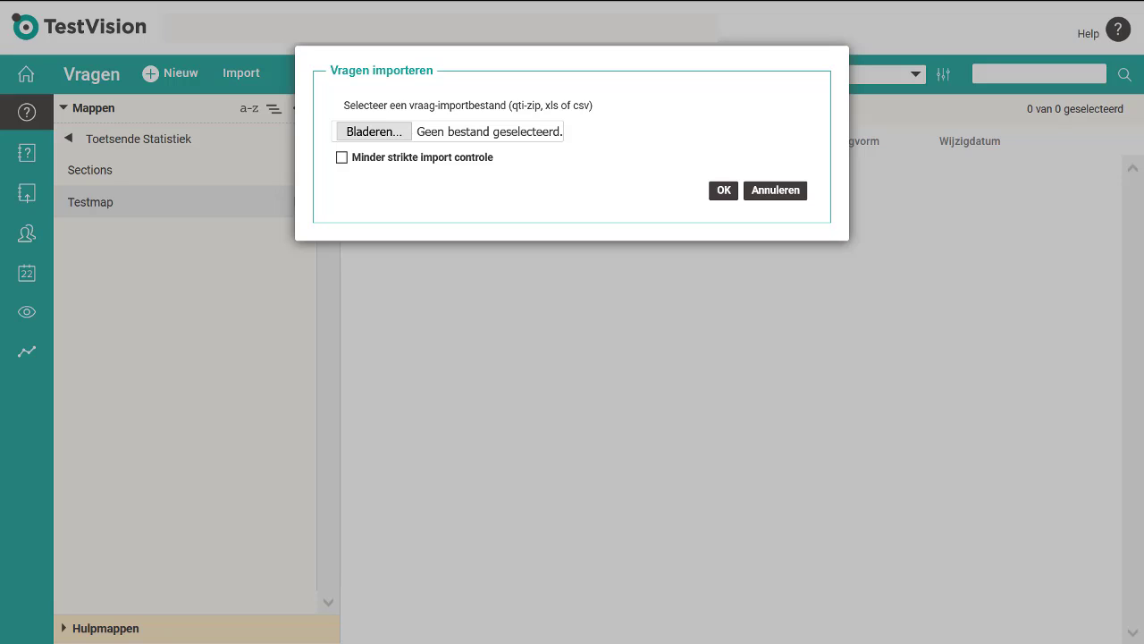
pyautogui.click(341, 158)
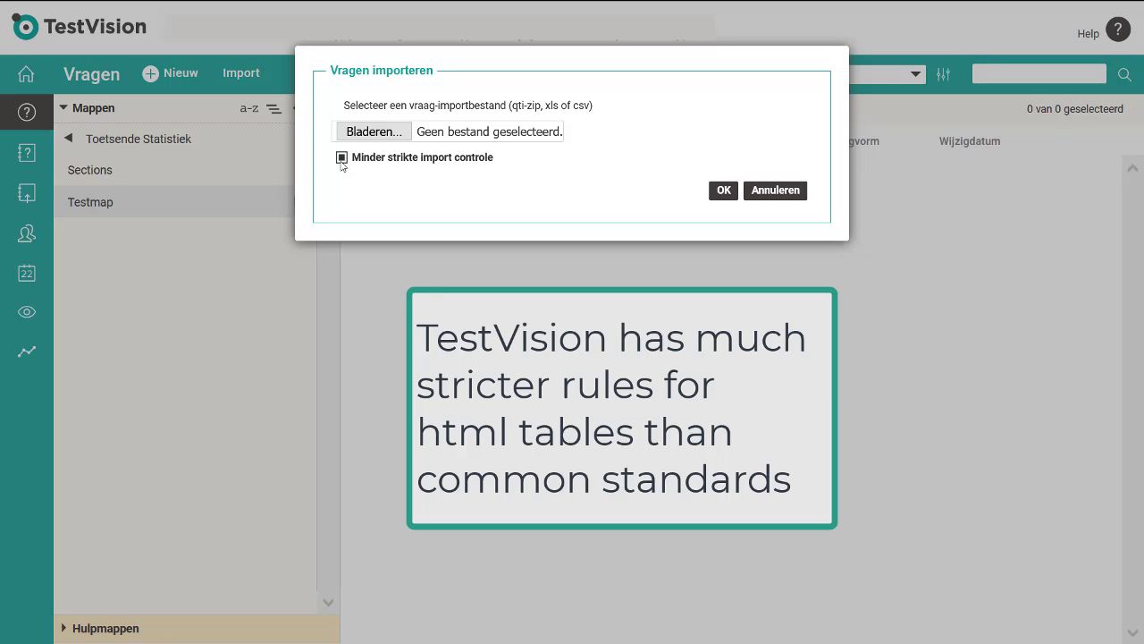
pyautogui.click(372, 132)
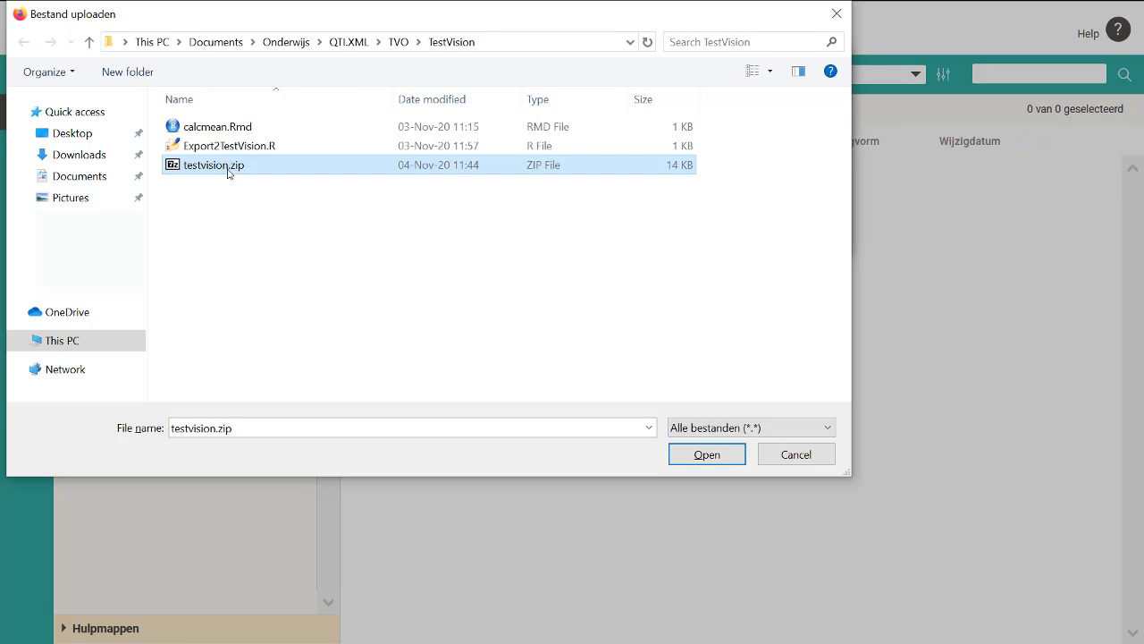
pyautogui.click(707, 454)
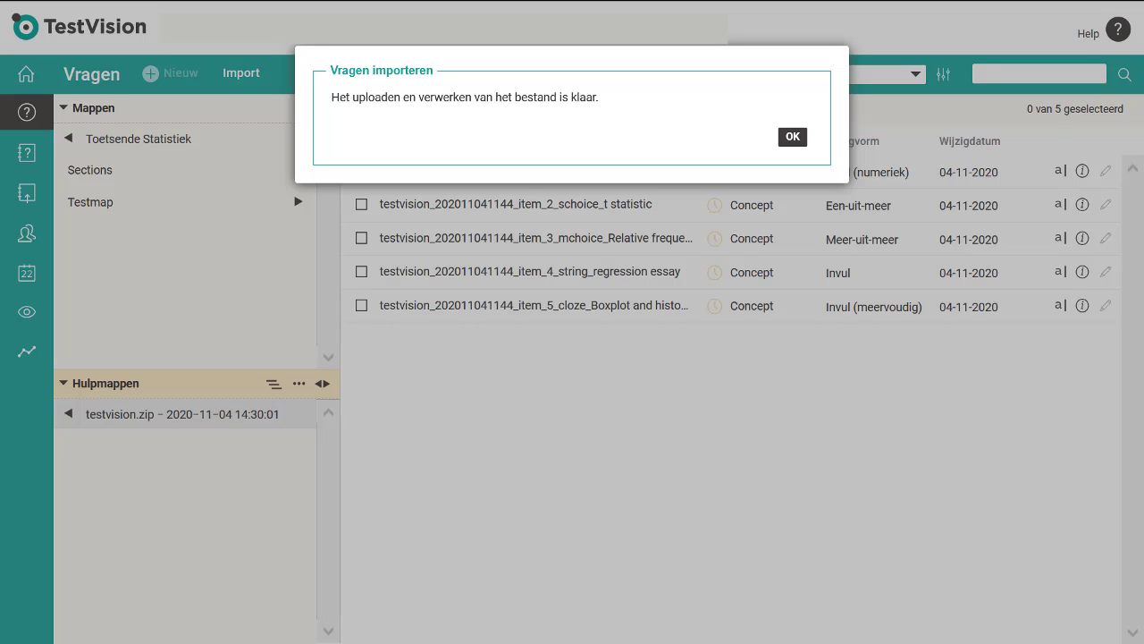
# Acknowledge the import, select all five questions and browse them in the candidate preview.
pyautogui.click(790, 136)
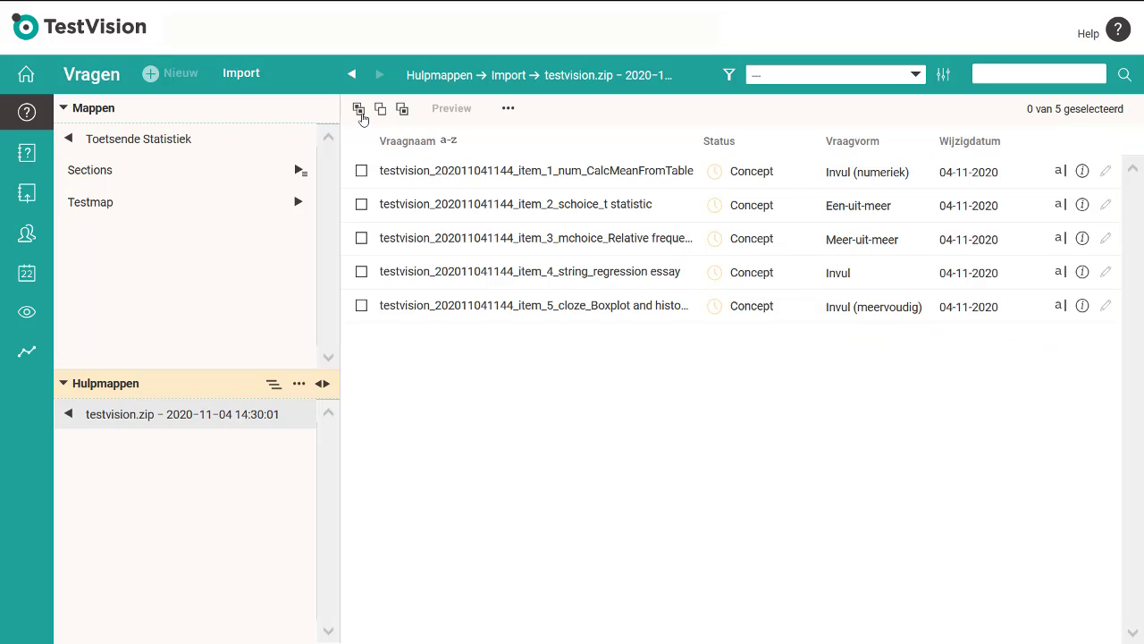
pyautogui.click(358, 109)
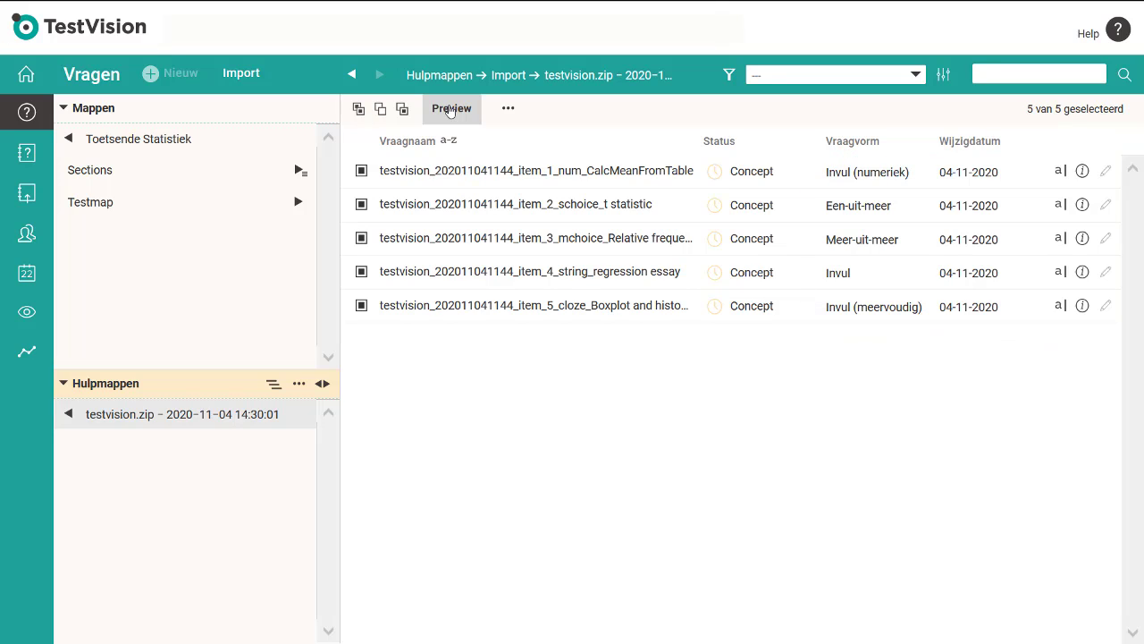
pyautogui.click(450, 109)
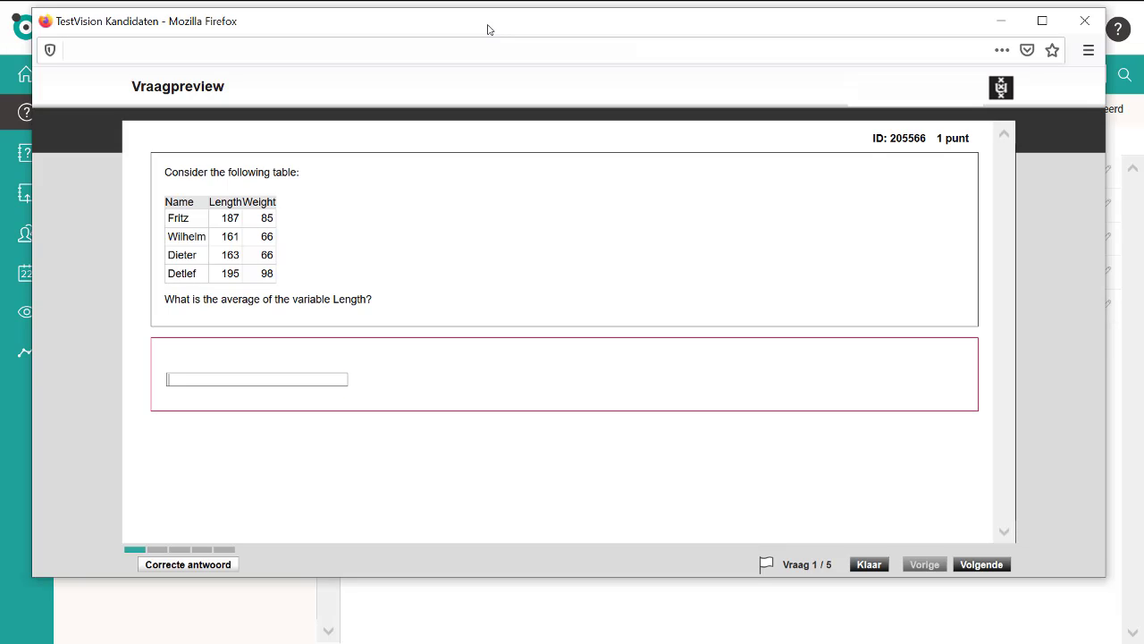
pyautogui.click(980, 565)
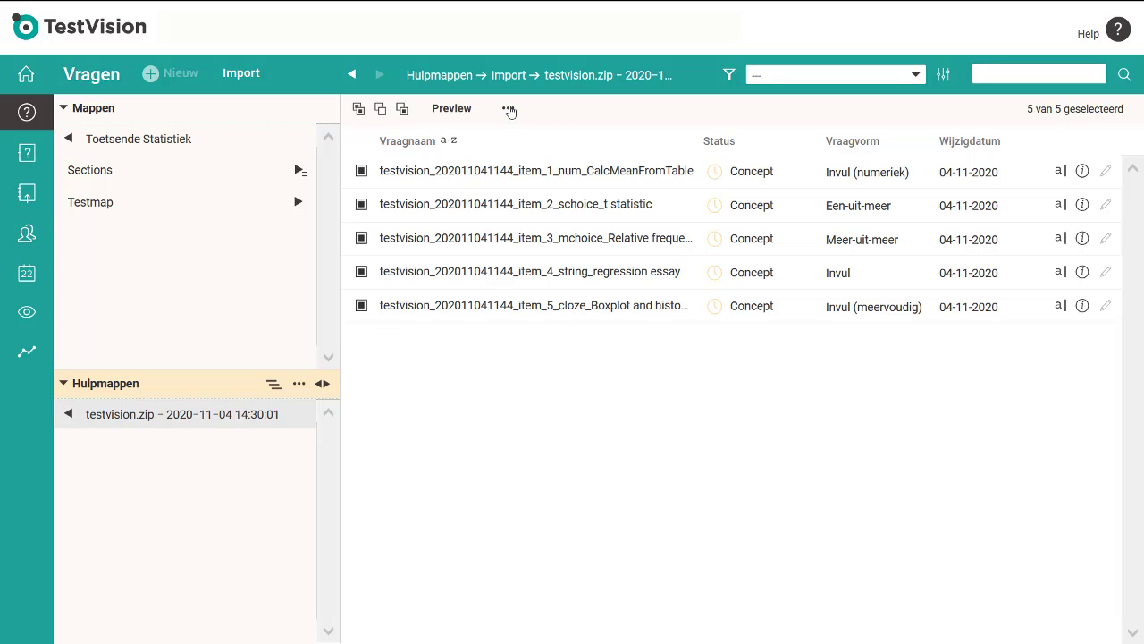
# Move the imported questions into Testmap via Geïmporteerde vragen verplaatsen and select them all.
pyautogui.click(508, 109)
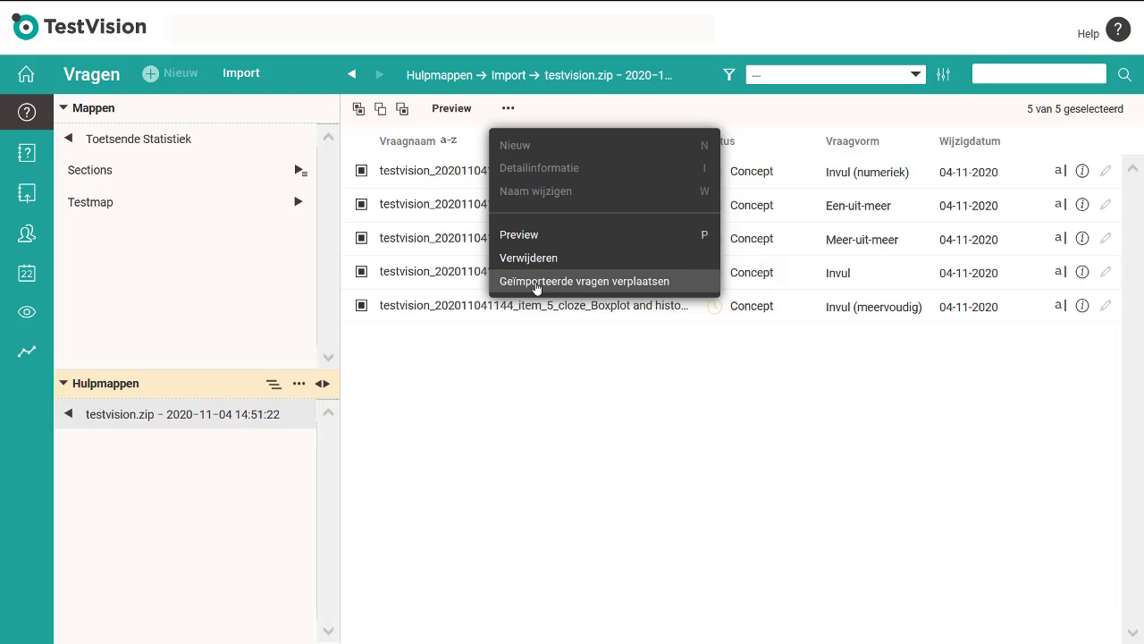
pyautogui.click(583, 281)
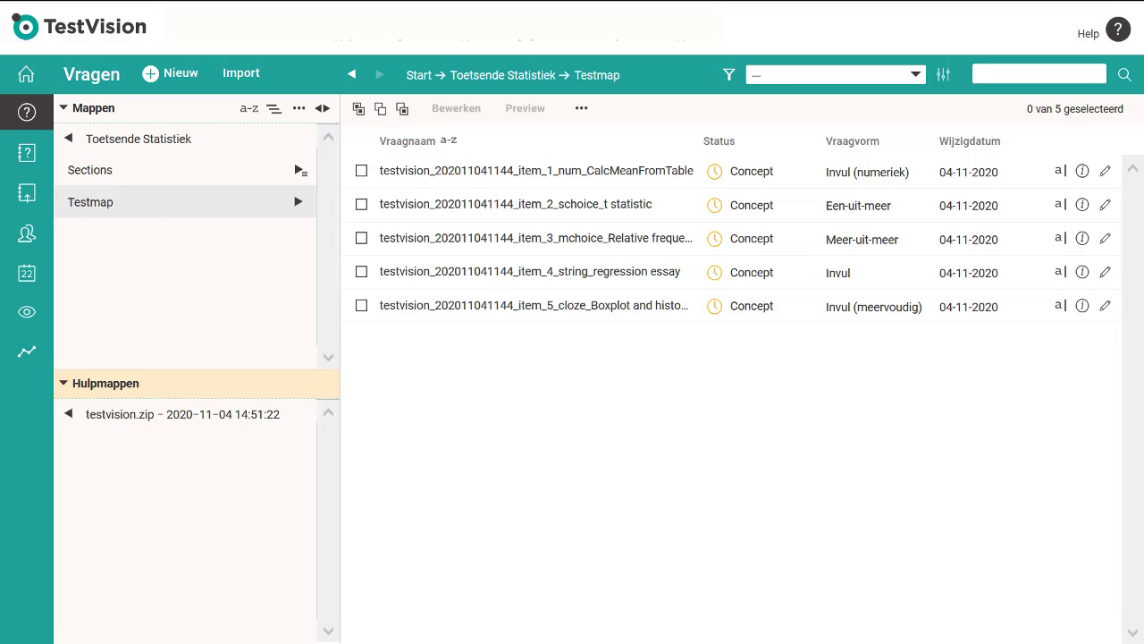
pyautogui.click(358, 109)
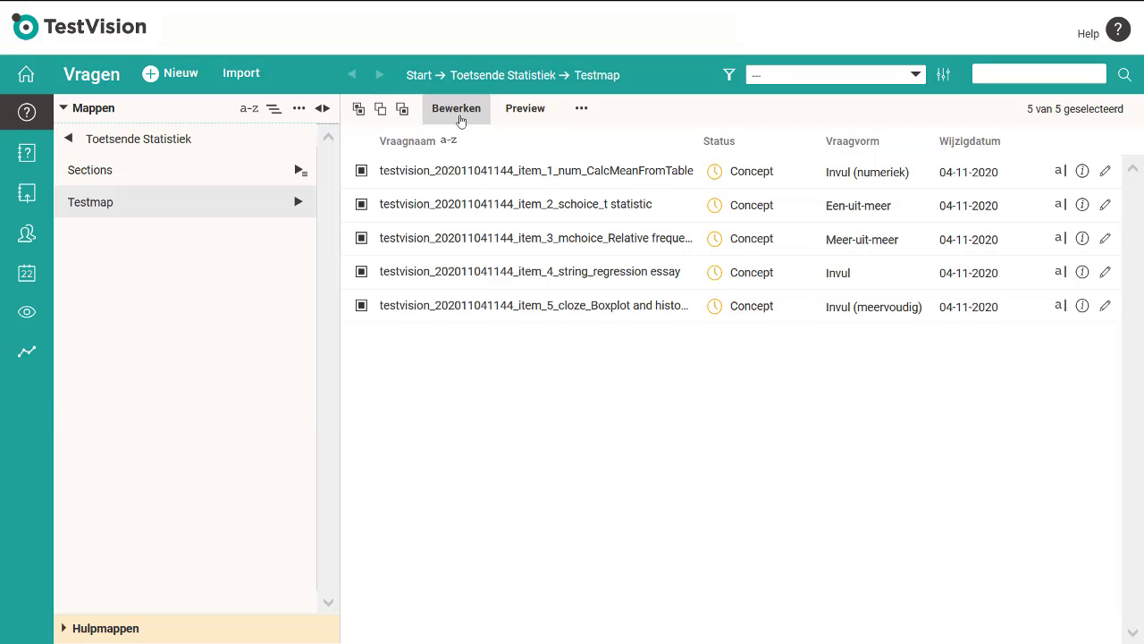
# Open the selected questions with Bewerken and view the cloze boxplot question's stem and alternatives.
pyautogui.click(456, 109)
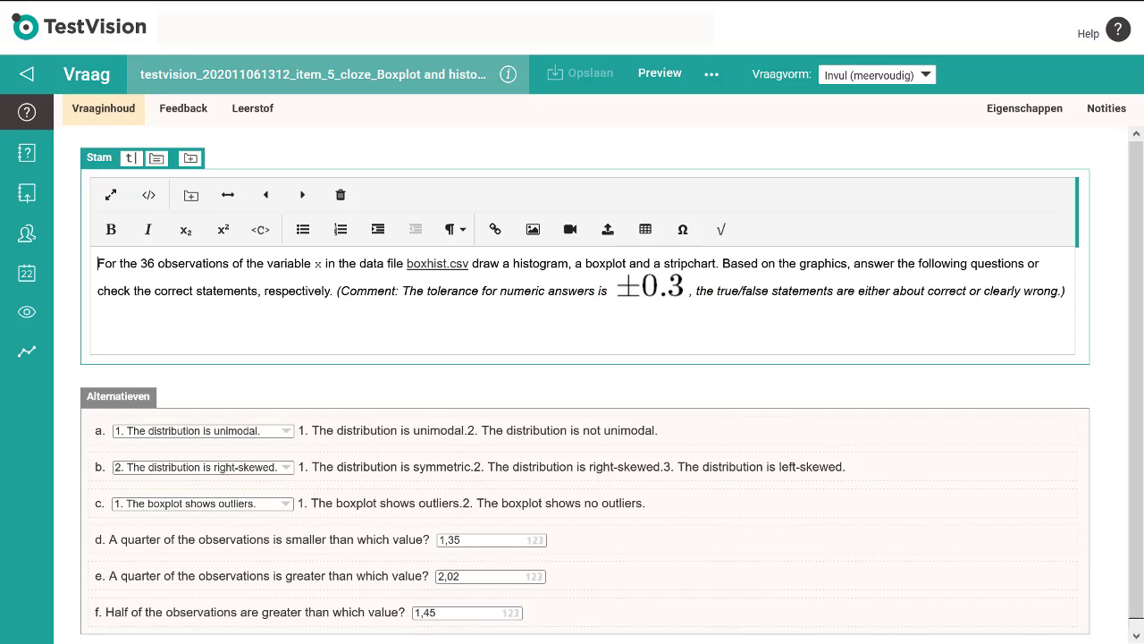
pyautogui.click(651, 286)
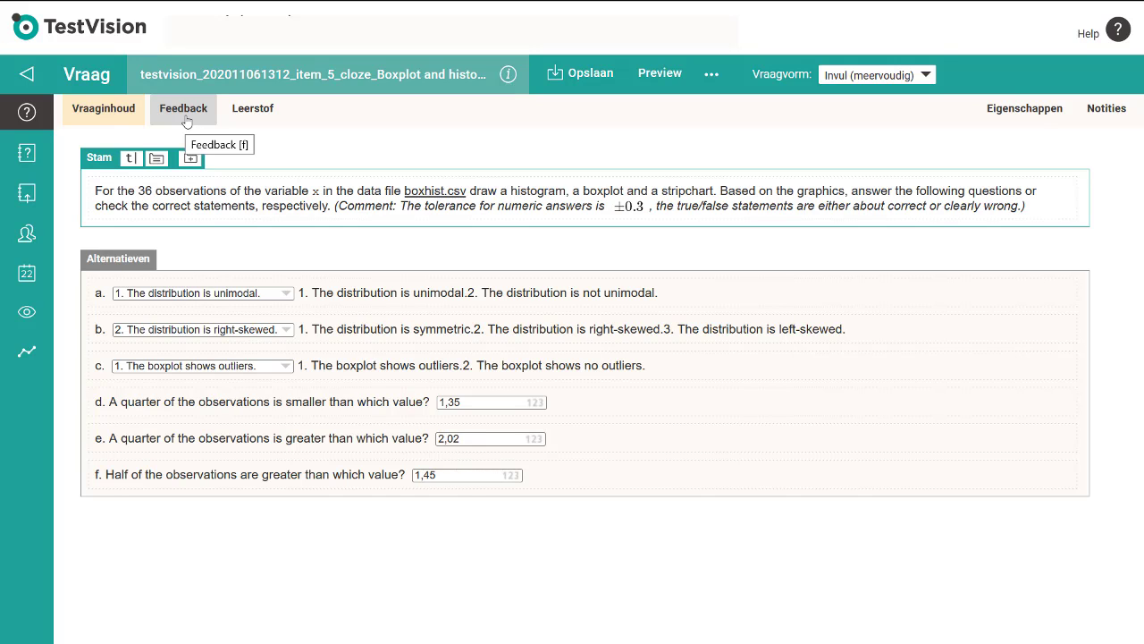
pyautogui.click(183, 109)
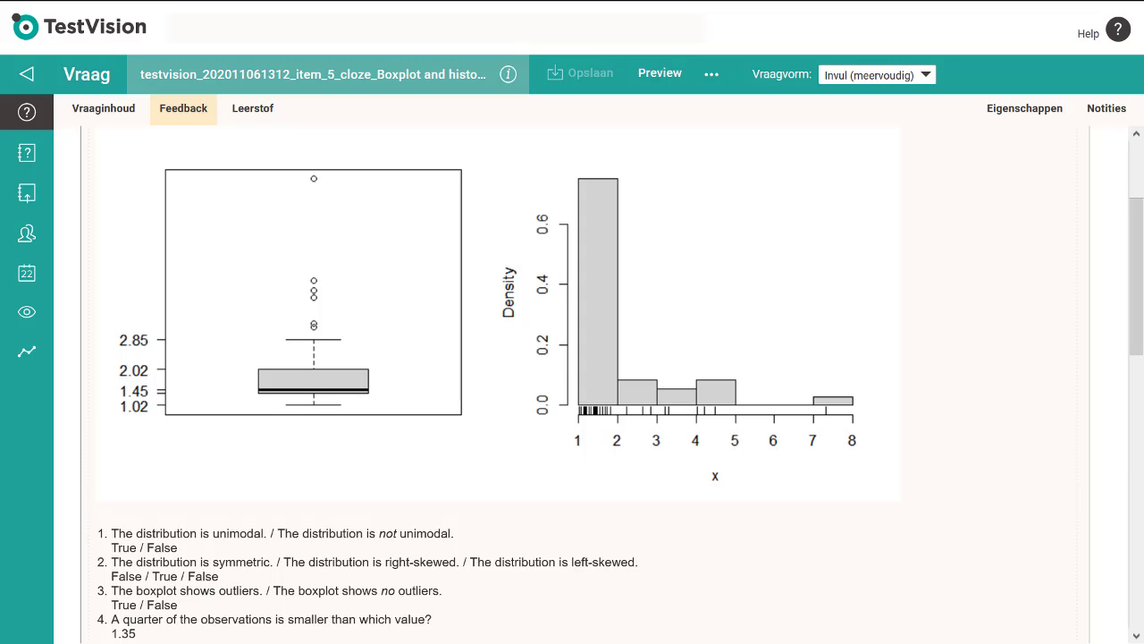
pyautogui.click(103, 109)
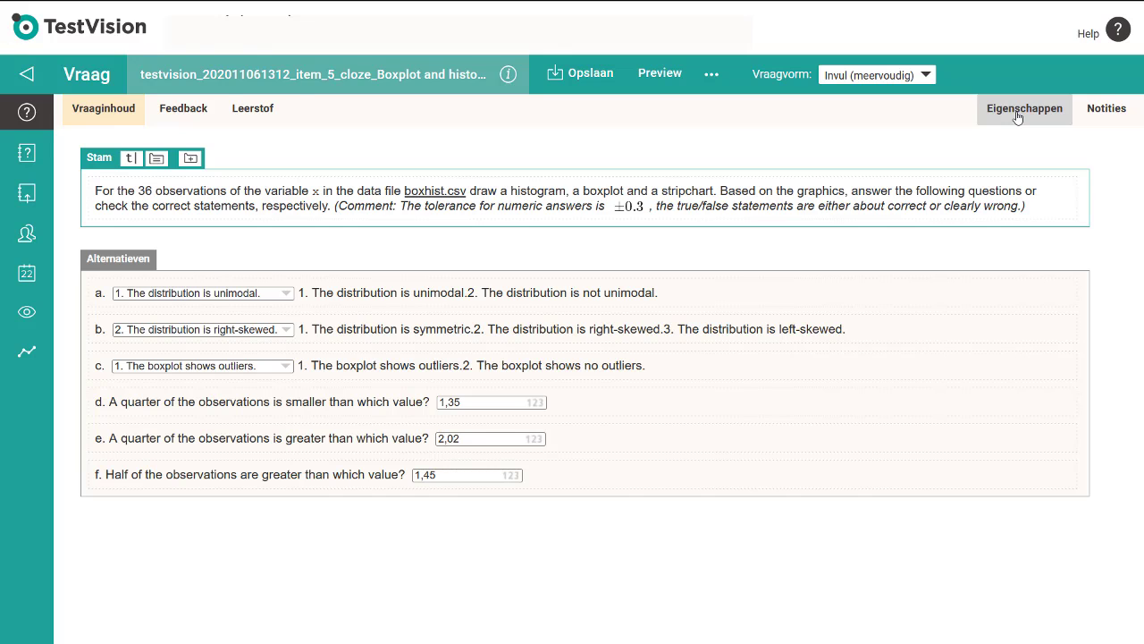
# Review points and Gedeeltelijk scoren in Eigenschappen, then go back to the Testmap list.
pyautogui.click(1022, 109)
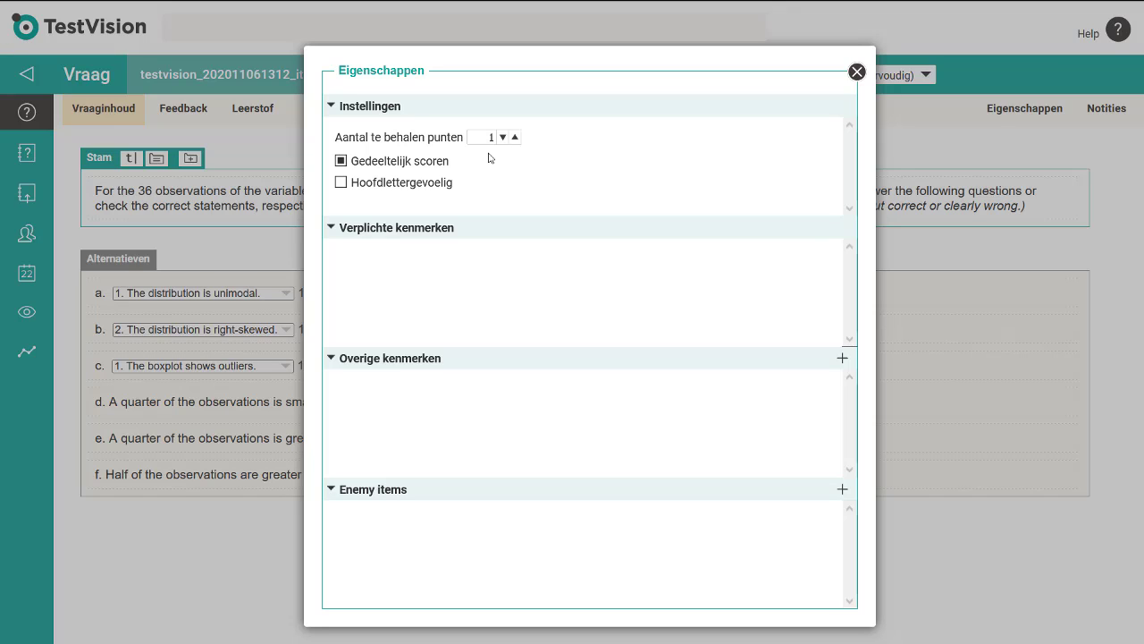
pyautogui.click(855, 71)
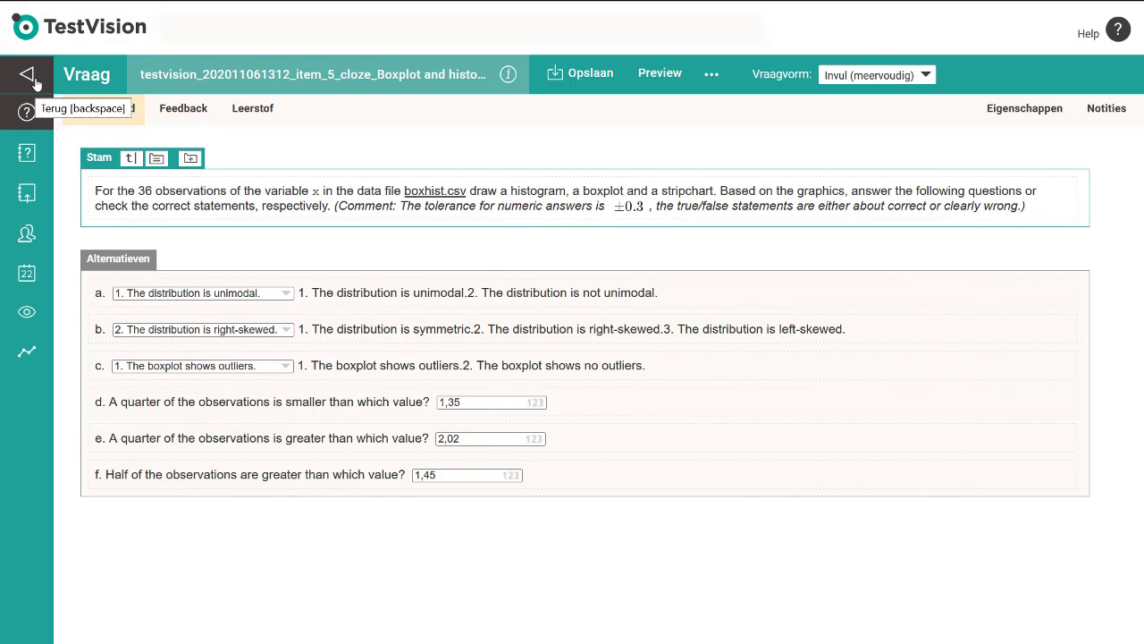
pyautogui.click(26, 75)
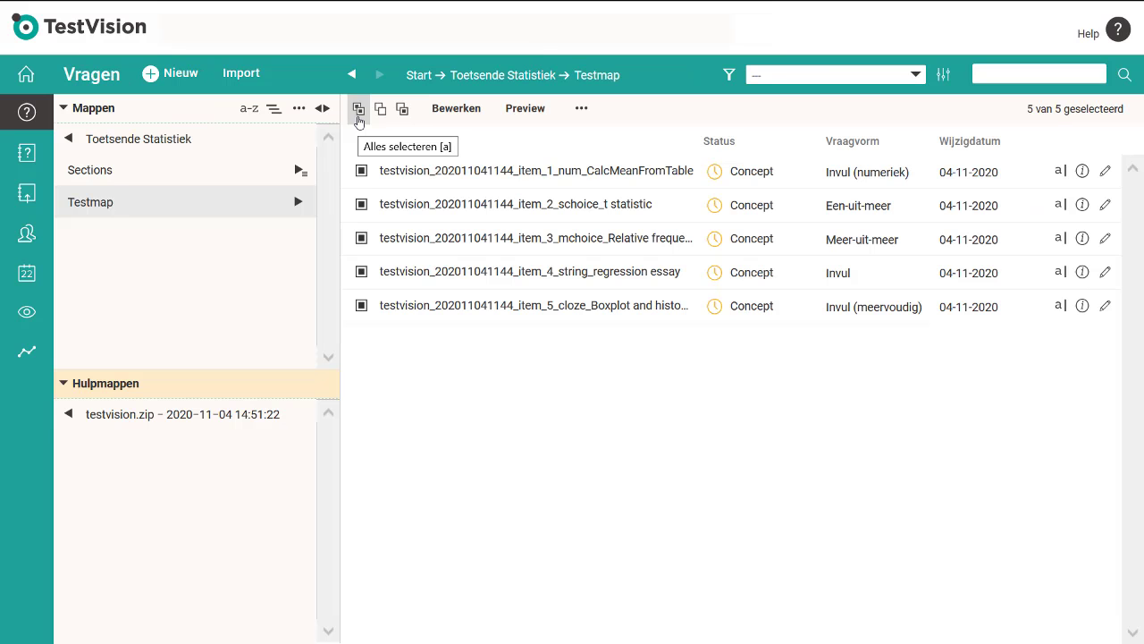